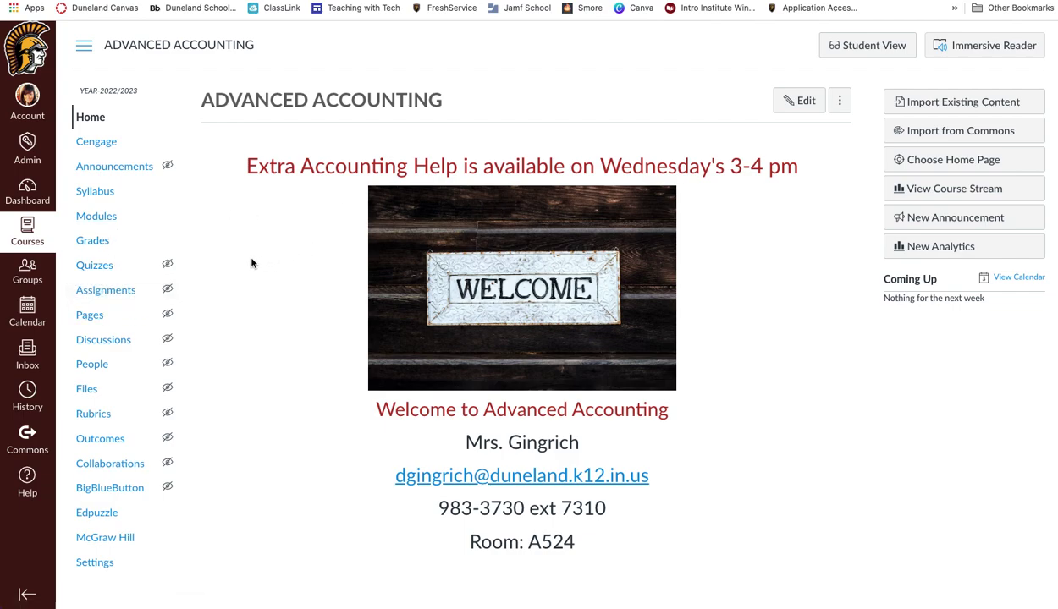
mouse_move(183, 262)
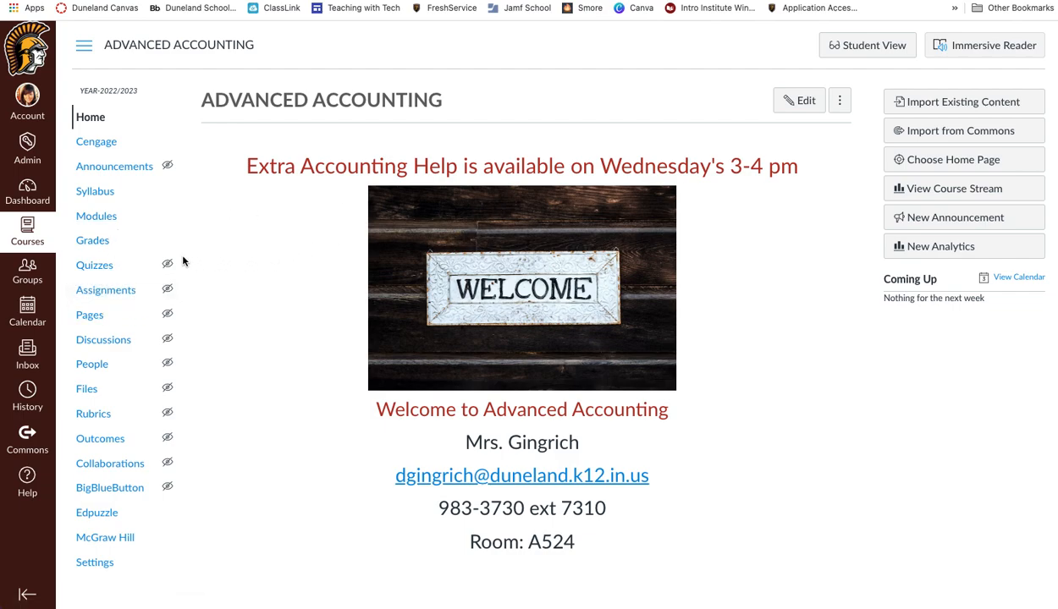
mouse_move(189, 340)
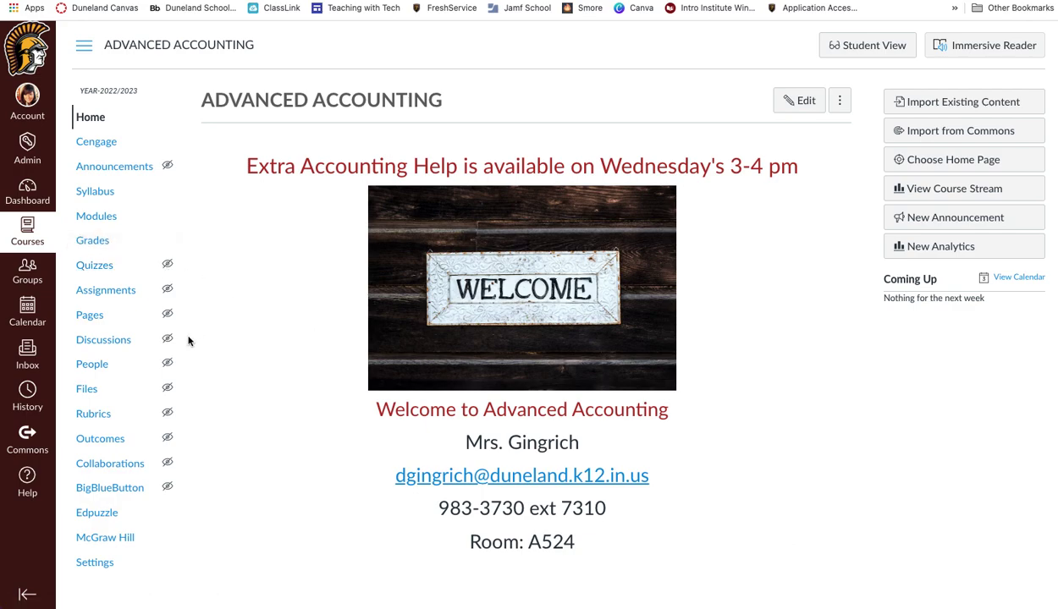
Filter People to Observers, act as one observer, and view the course Modules page
click(91, 364)
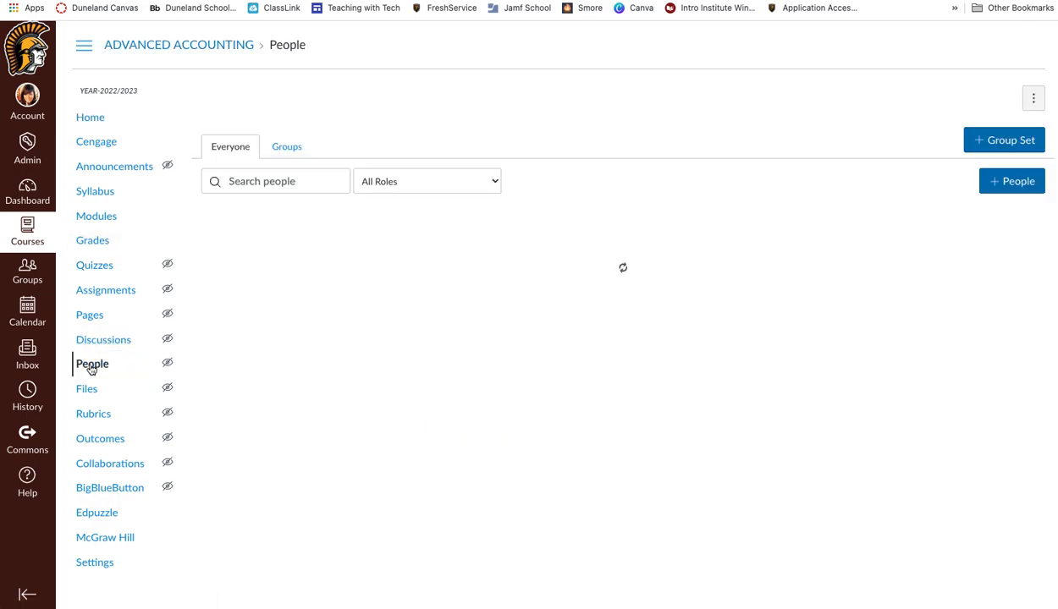
click(427, 181)
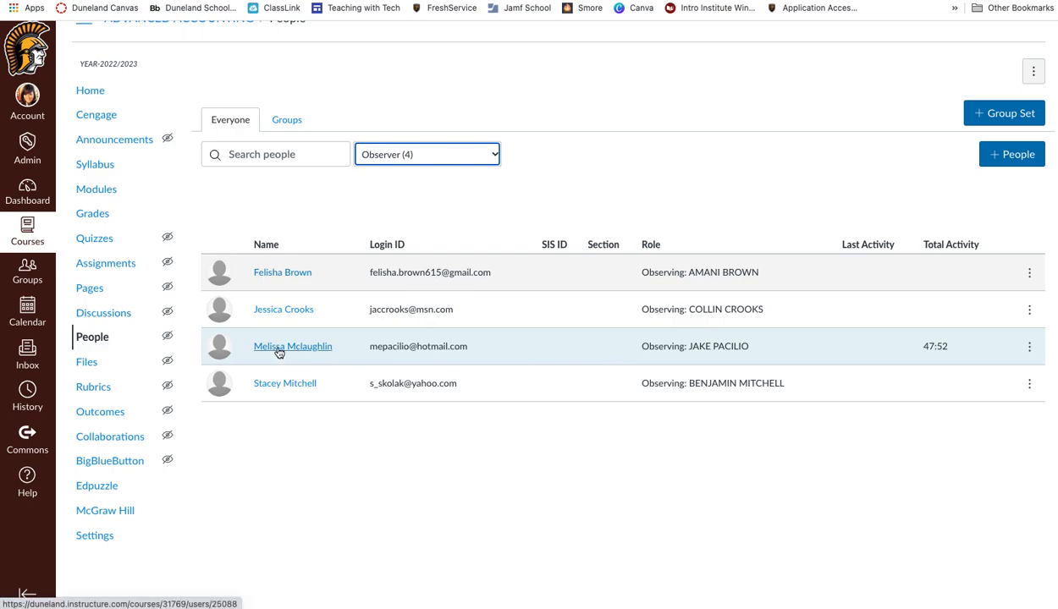
click(292, 346)
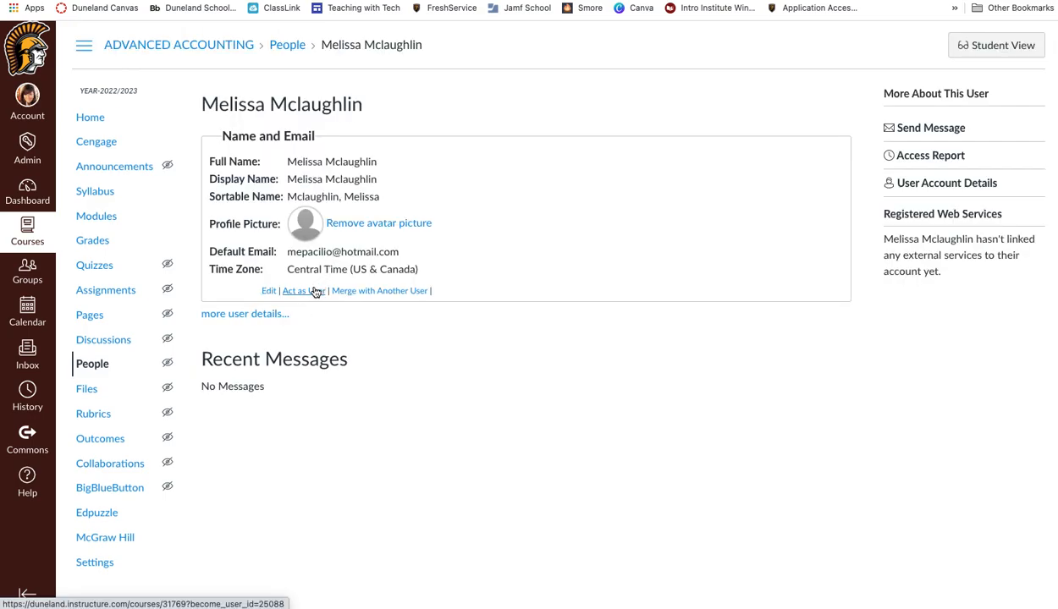
click(302, 290)
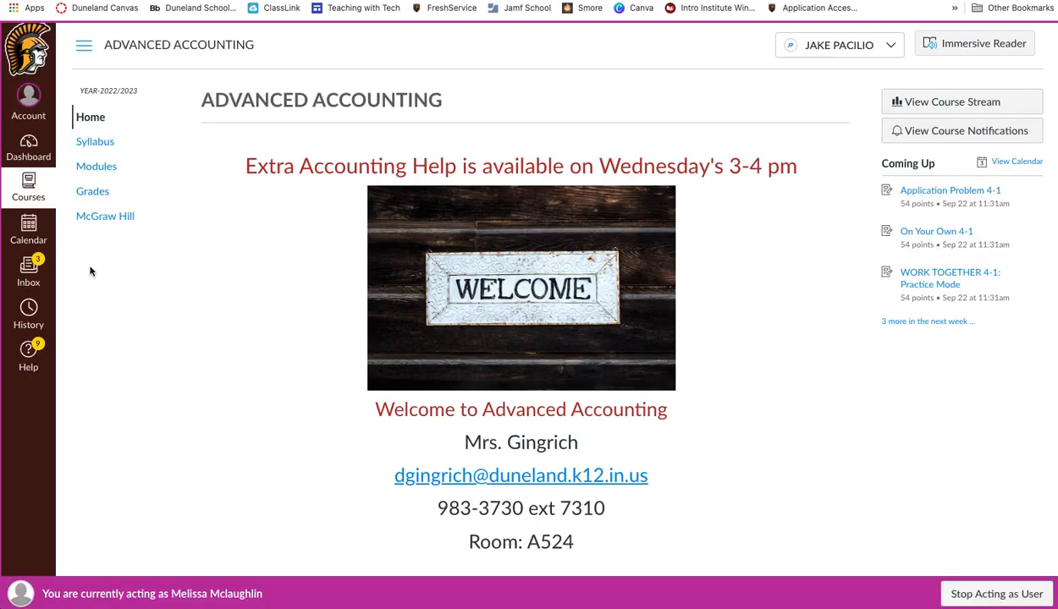
mouse_move(93, 314)
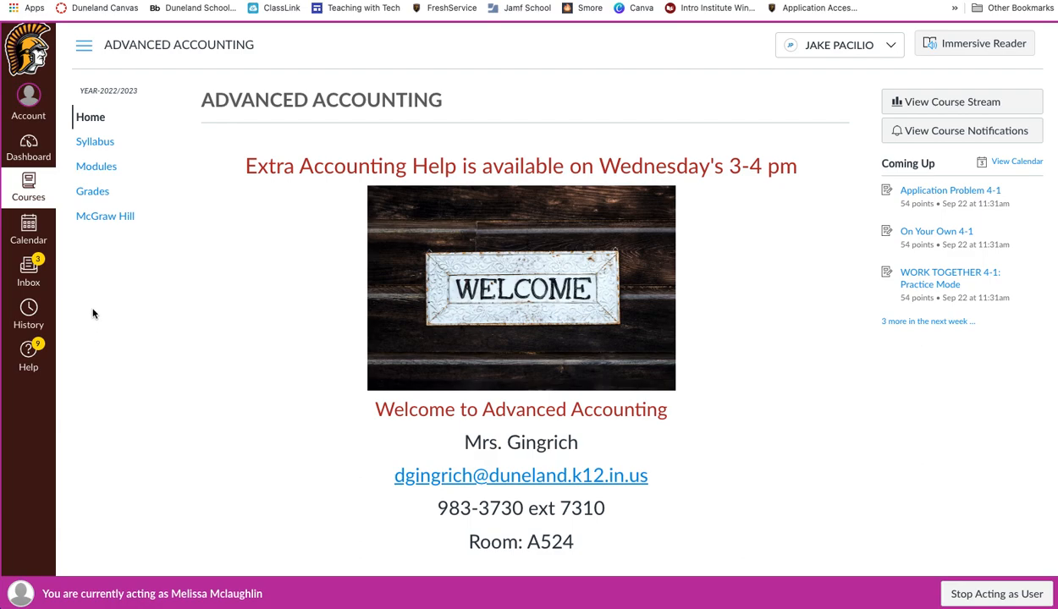
click(97, 166)
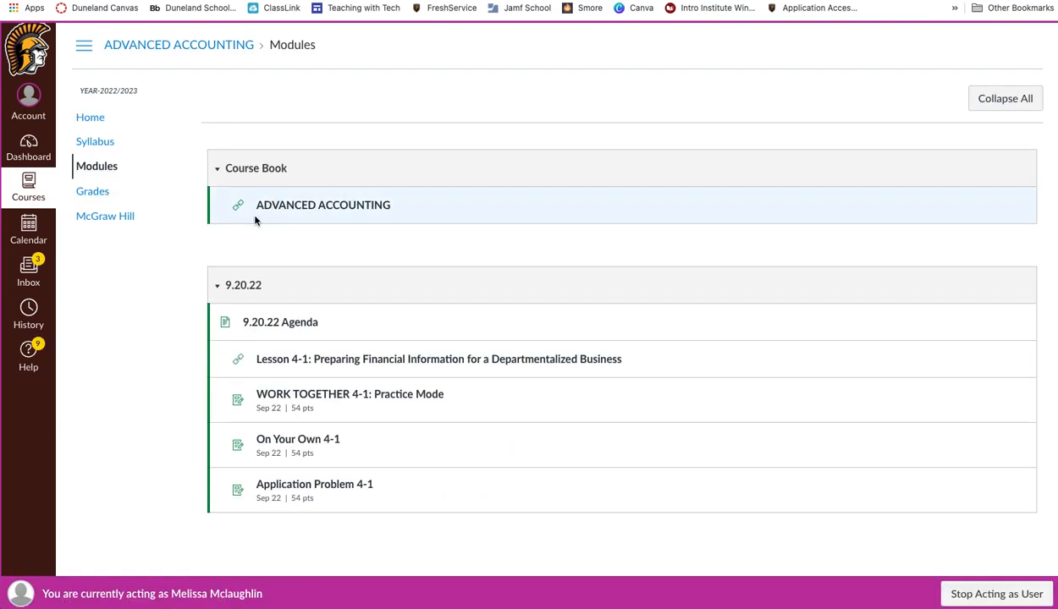
mouse_move(283, 234)
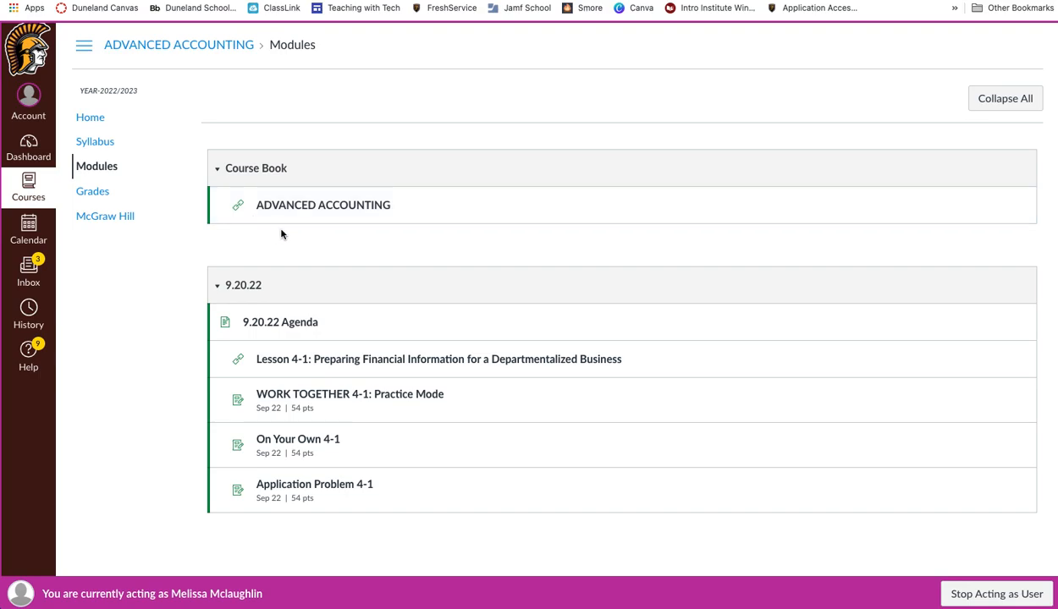
mouse_move(323, 204)
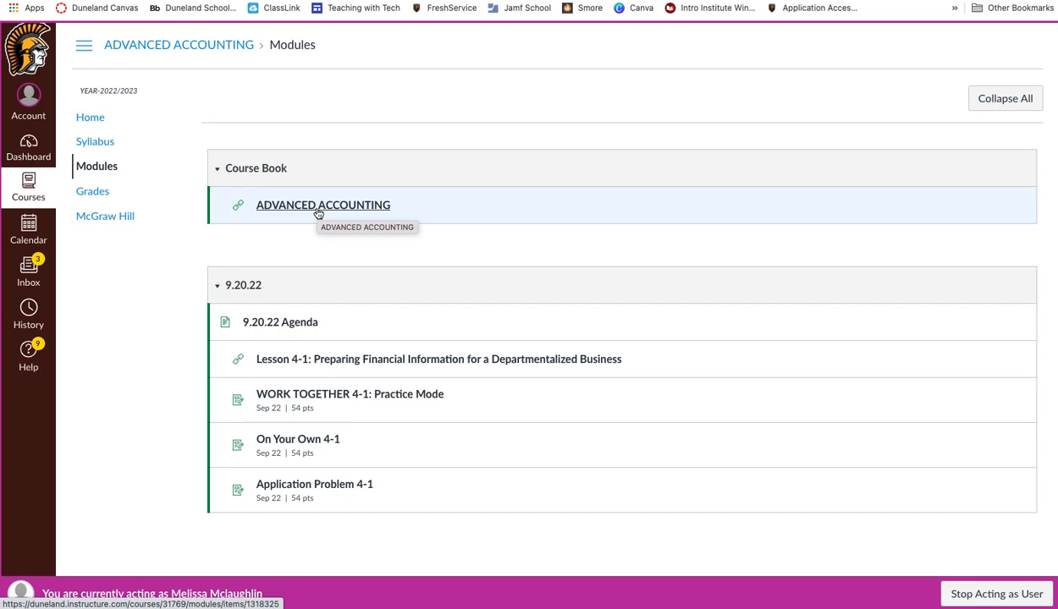
Open the ADVANCED ACCOUNTING course book link under Course Book
click(323, 205)
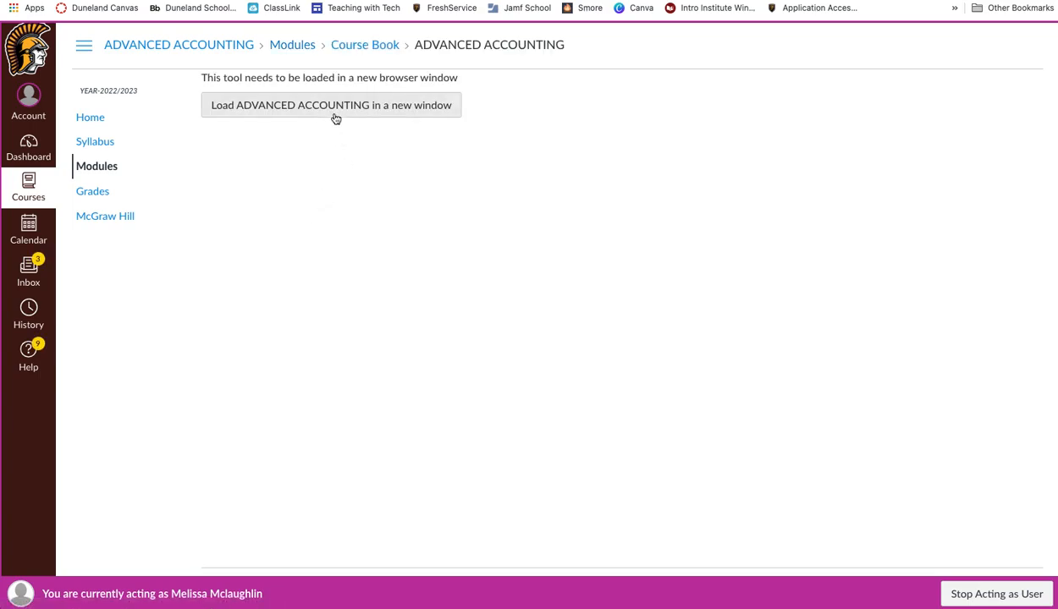
click(331, 105)
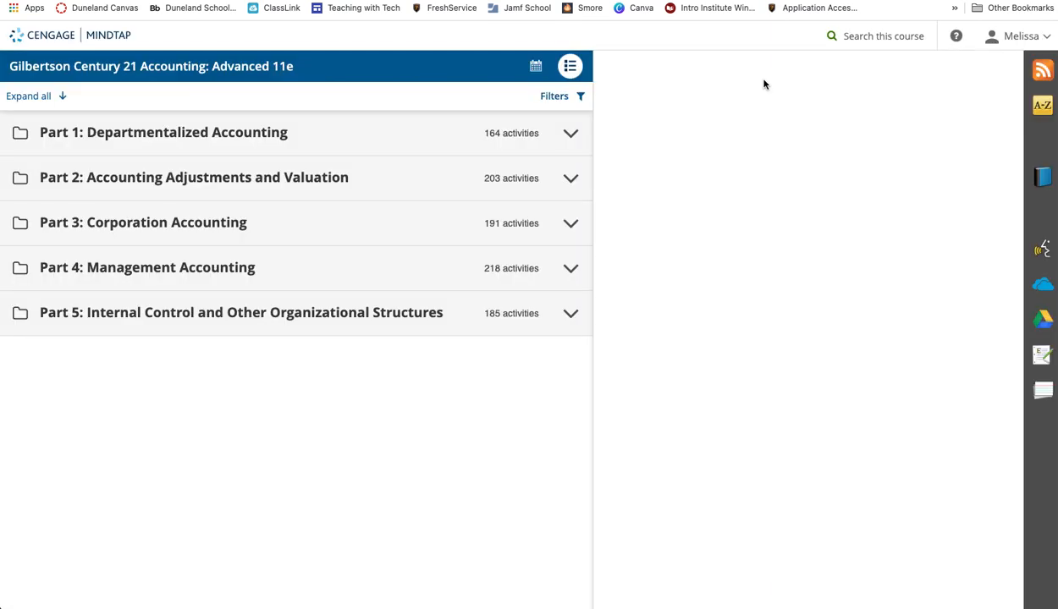
Show the MindTap book with its 72.94% class average, opening and closing the account menu
click(569, 66)
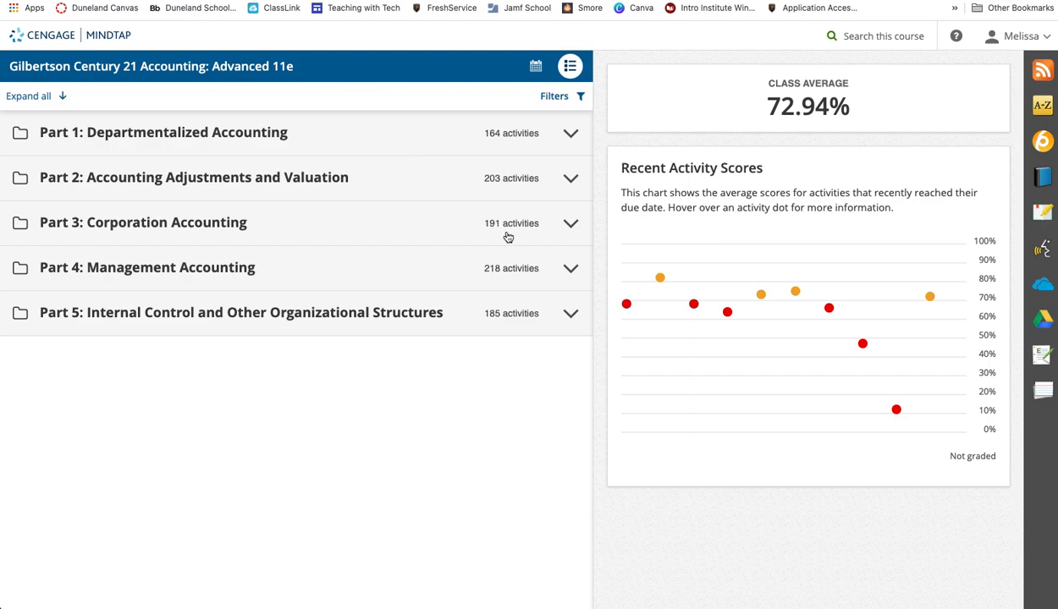
mouse_move(950, 61)
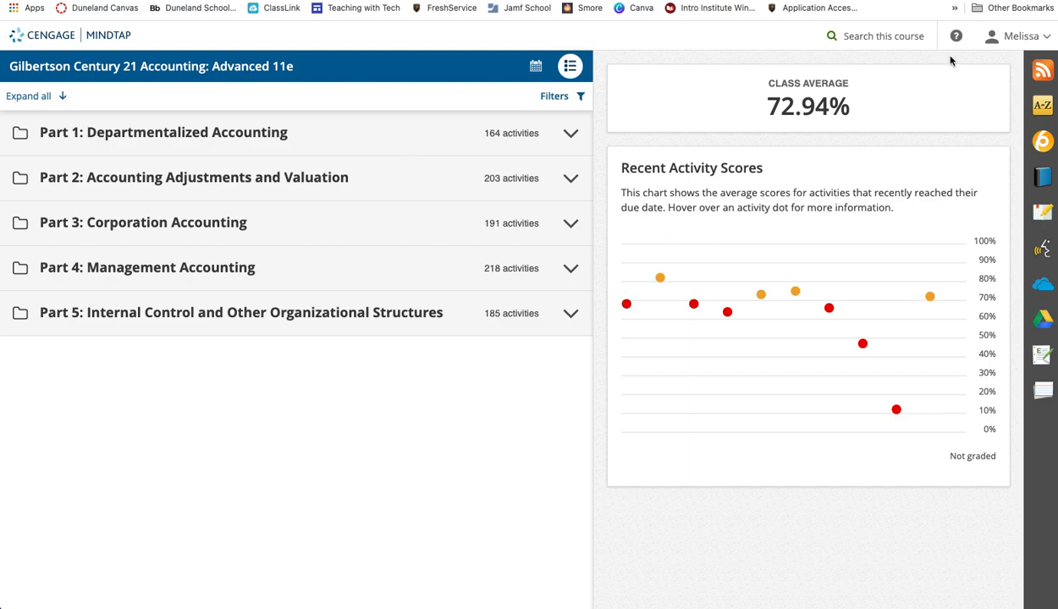
click(1018, 35)
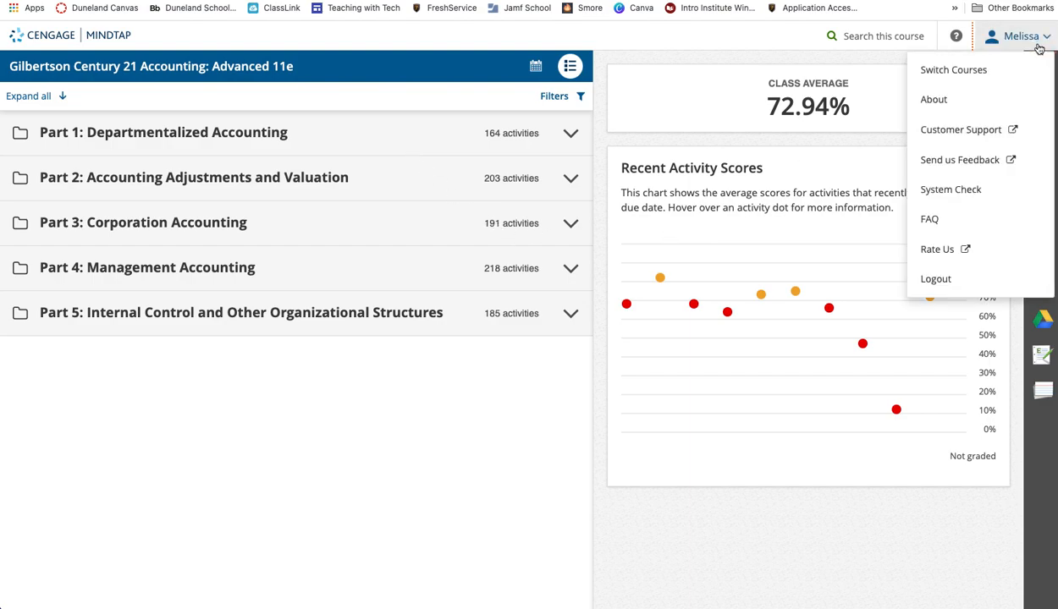
click(711, 60)
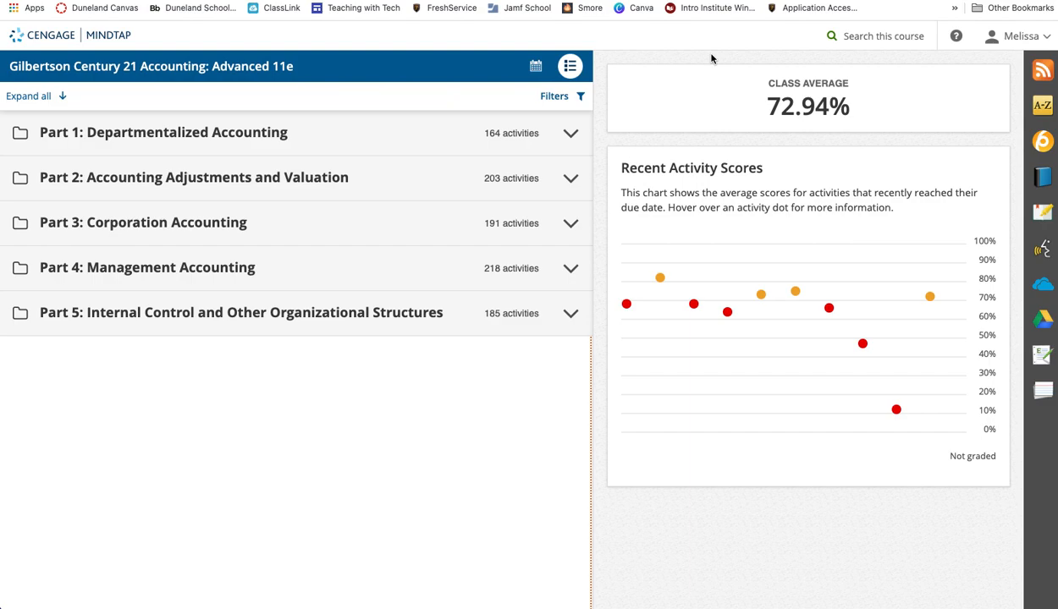
mouse_move(713, 59)
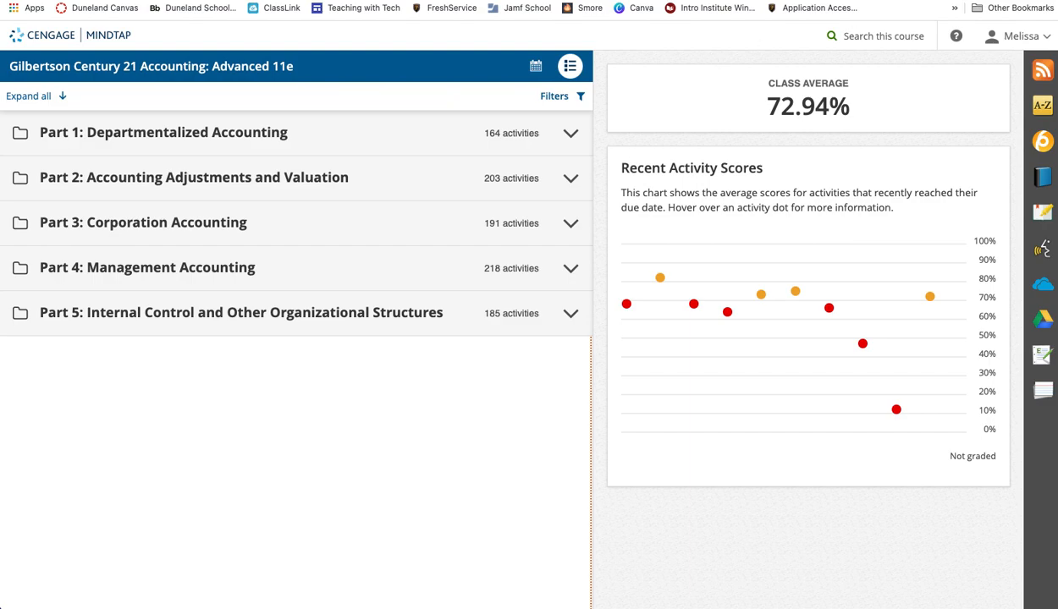